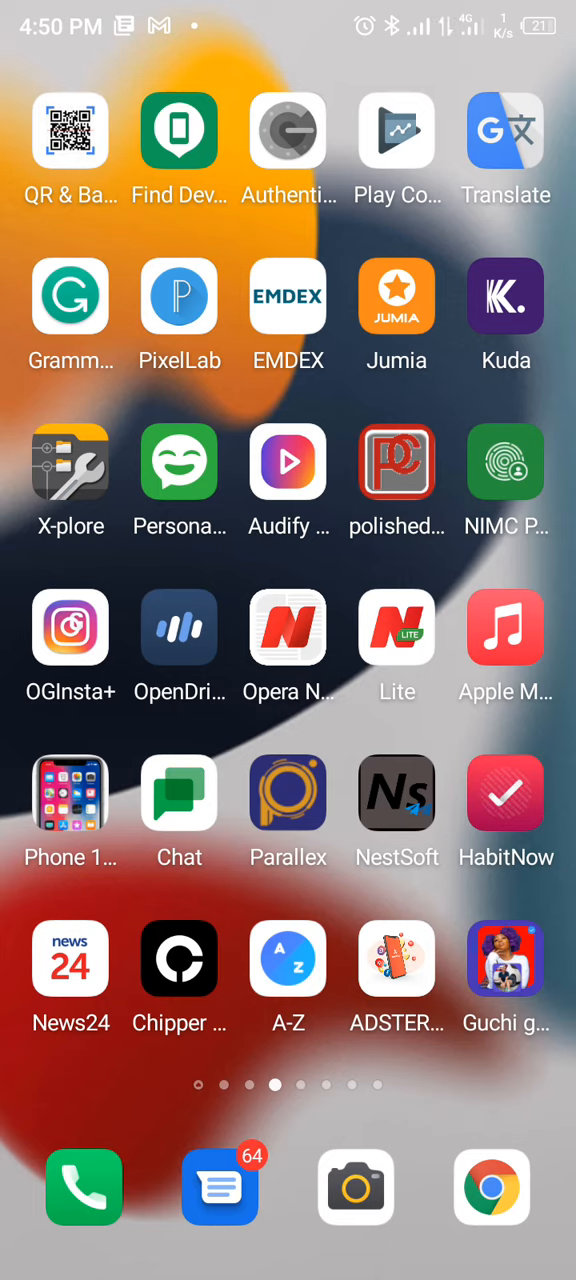
Search the launcher for "pla" so Play Store shows among the app results
scroll("left", 3)
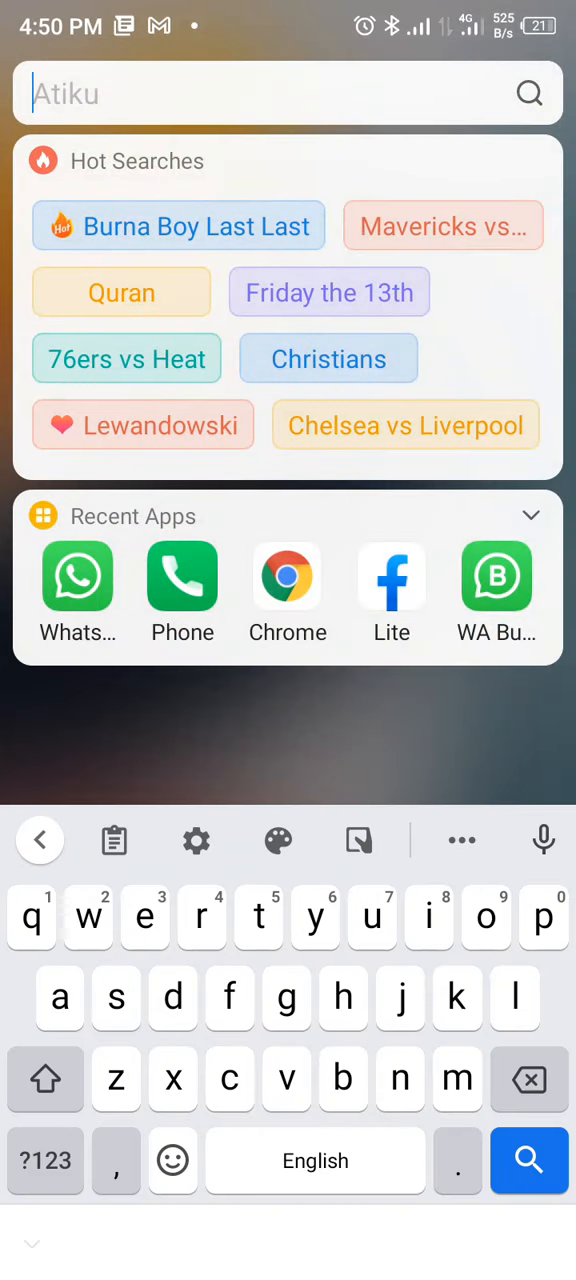
type("pla")
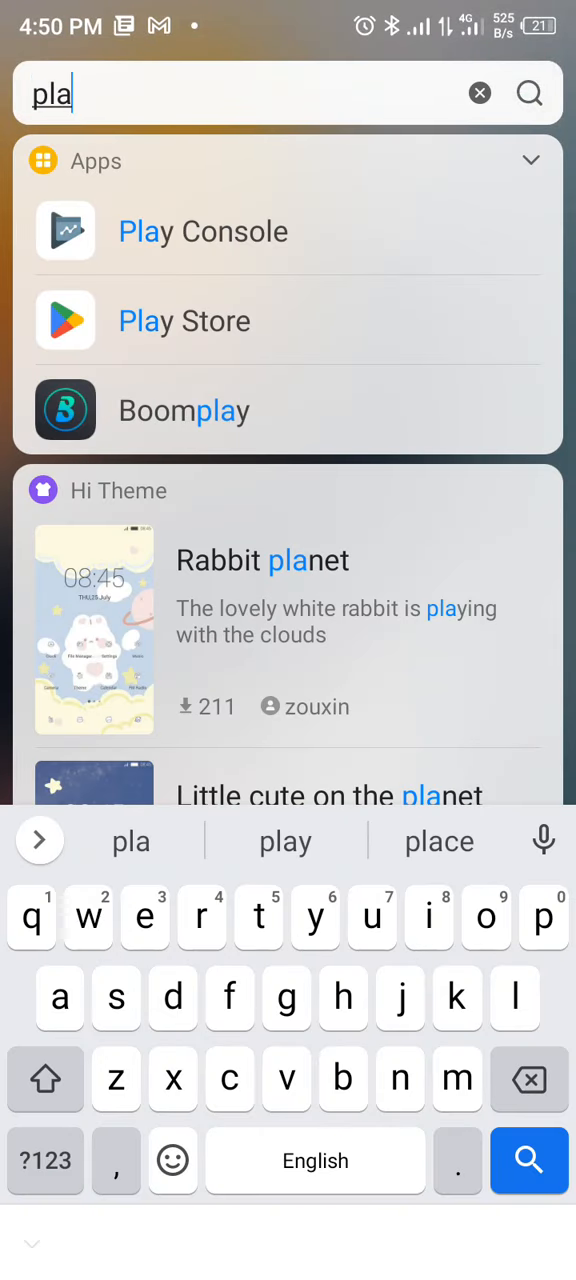
Launch Play Store and rerun the recent "appcreator 24" search
left_click(184, 320)
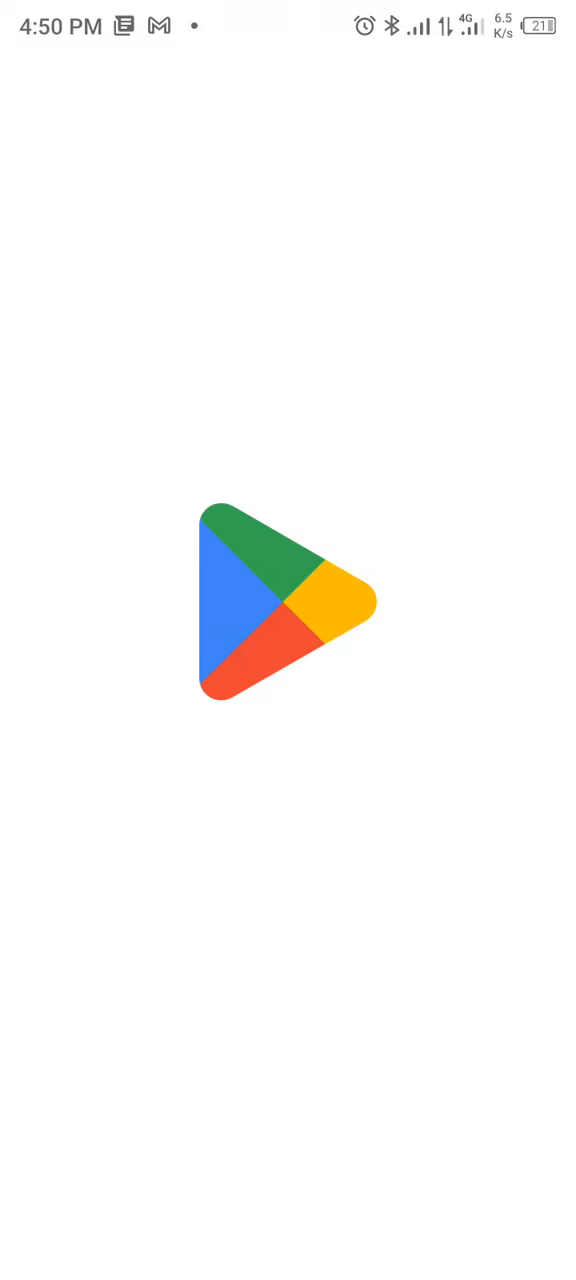
left_click(288, 98)
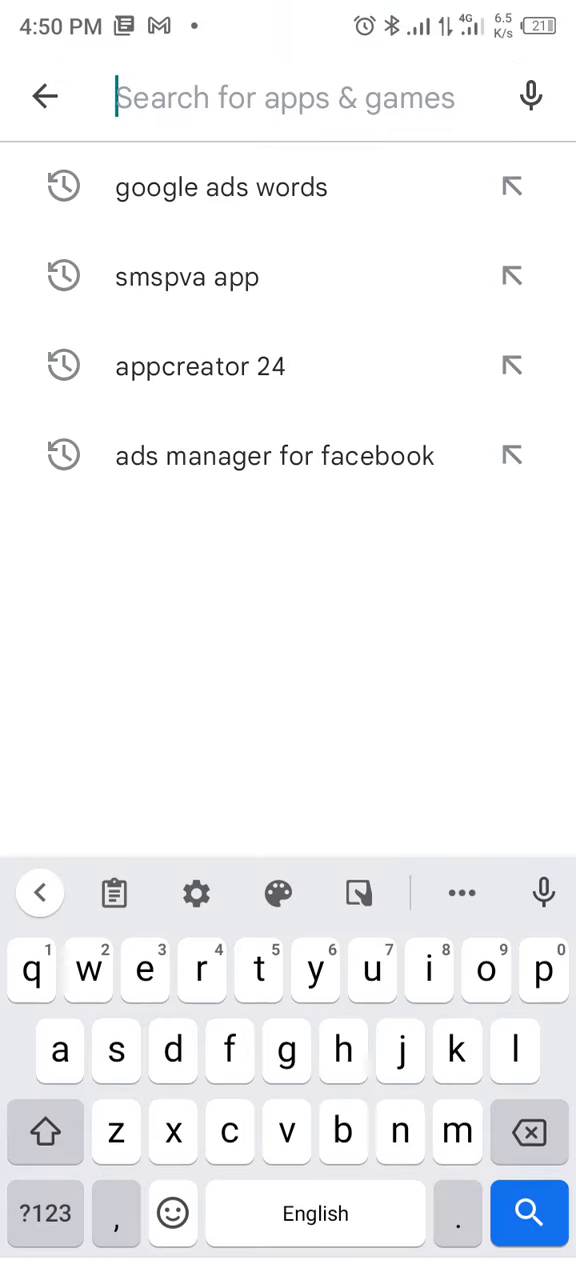
left_click(200, 366)
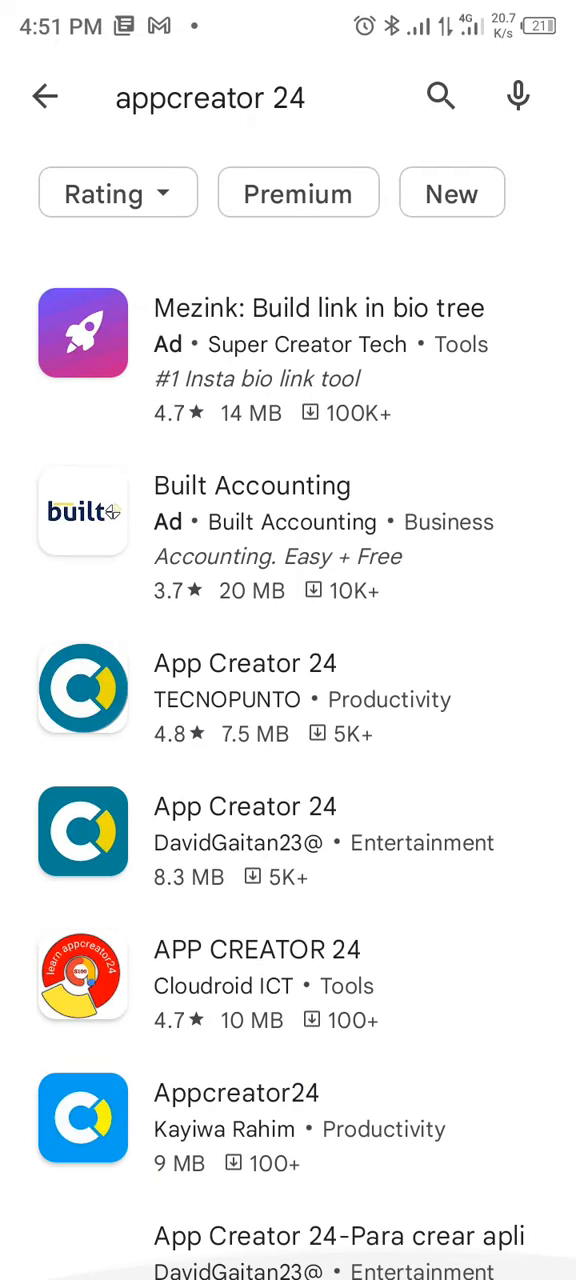
View the Cloudroid ICT APP CREATOR 24 listing, enlarging its first screenshot and returning
scroll("down", 3)
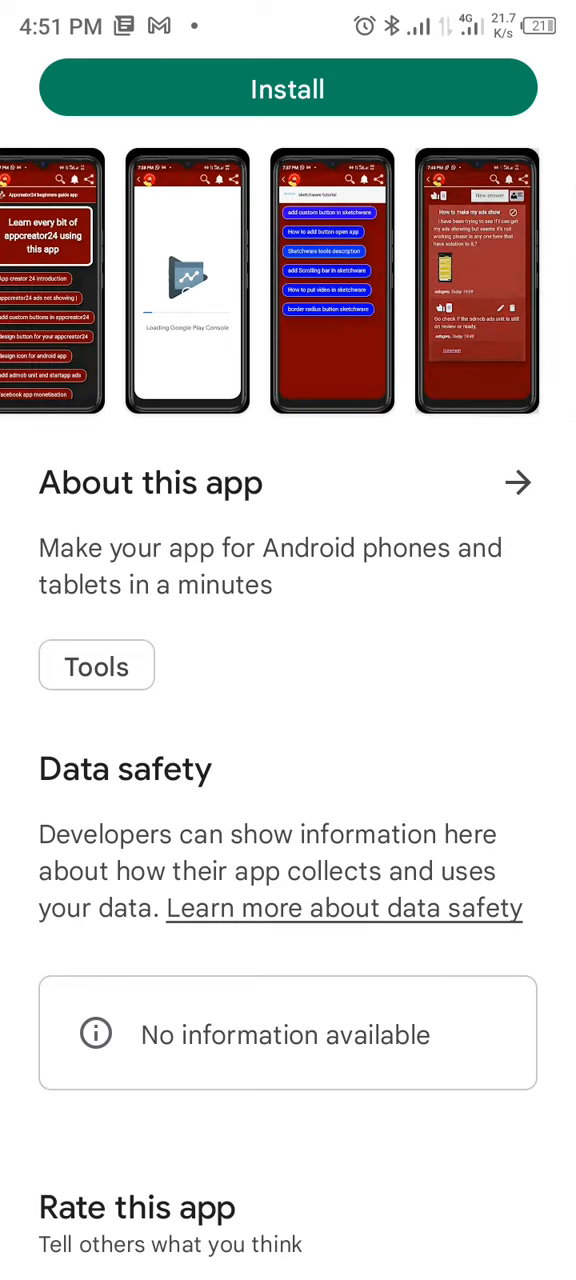
left_click(472, 290)
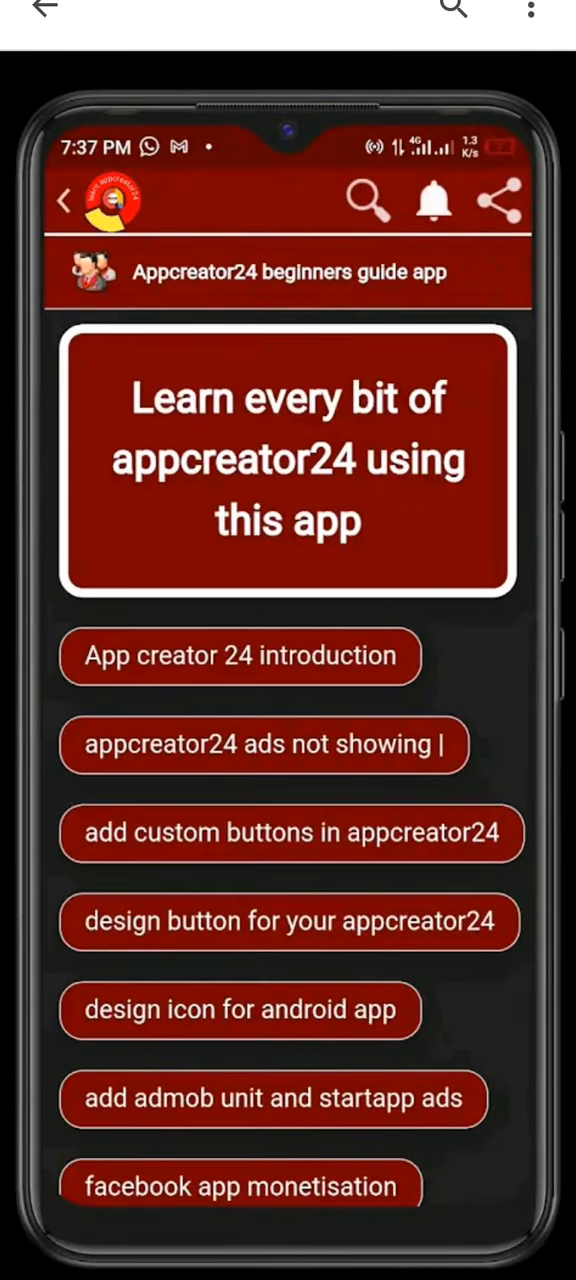
left_click(62, 200)
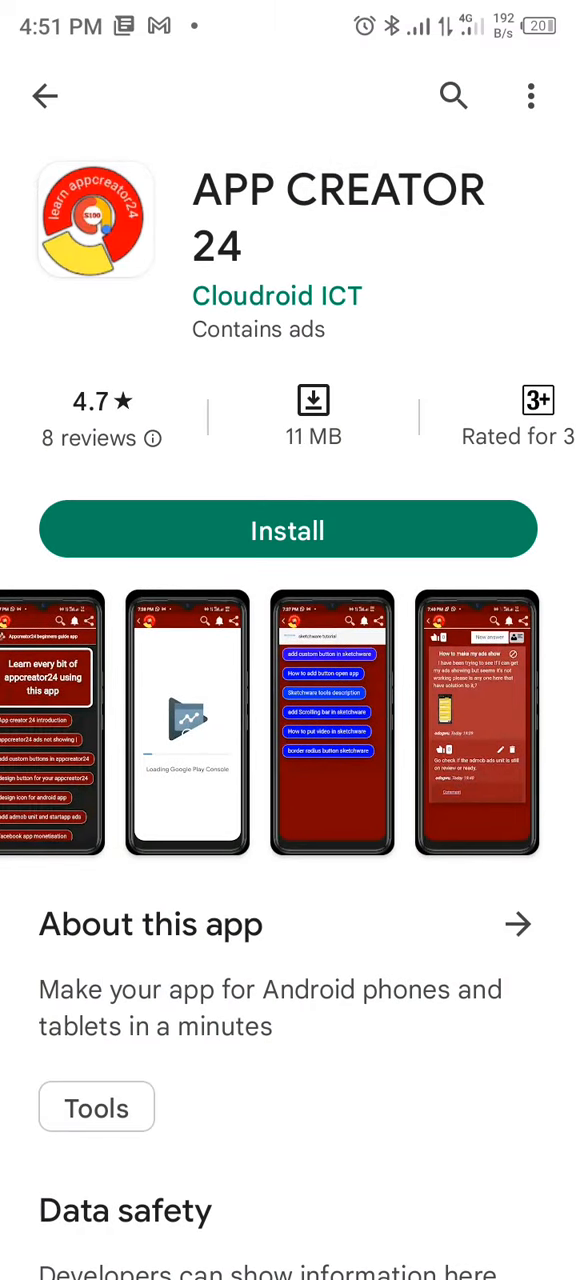
scroll("down", 3)
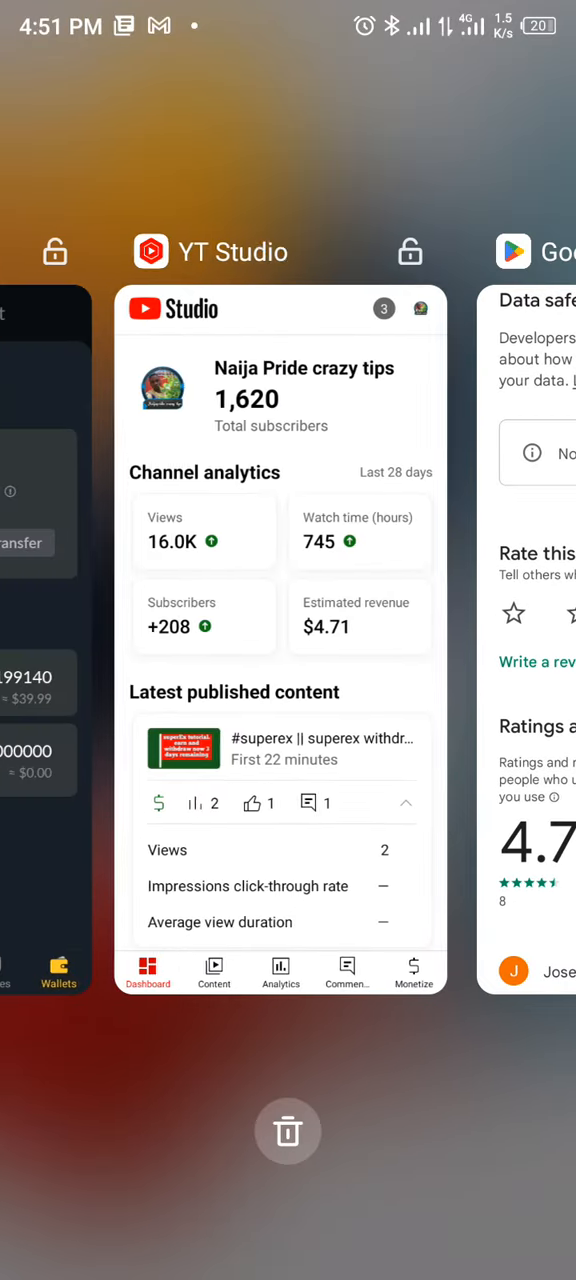
Return to the home screen and pull down the quick settings panel
scroll("left", 3)
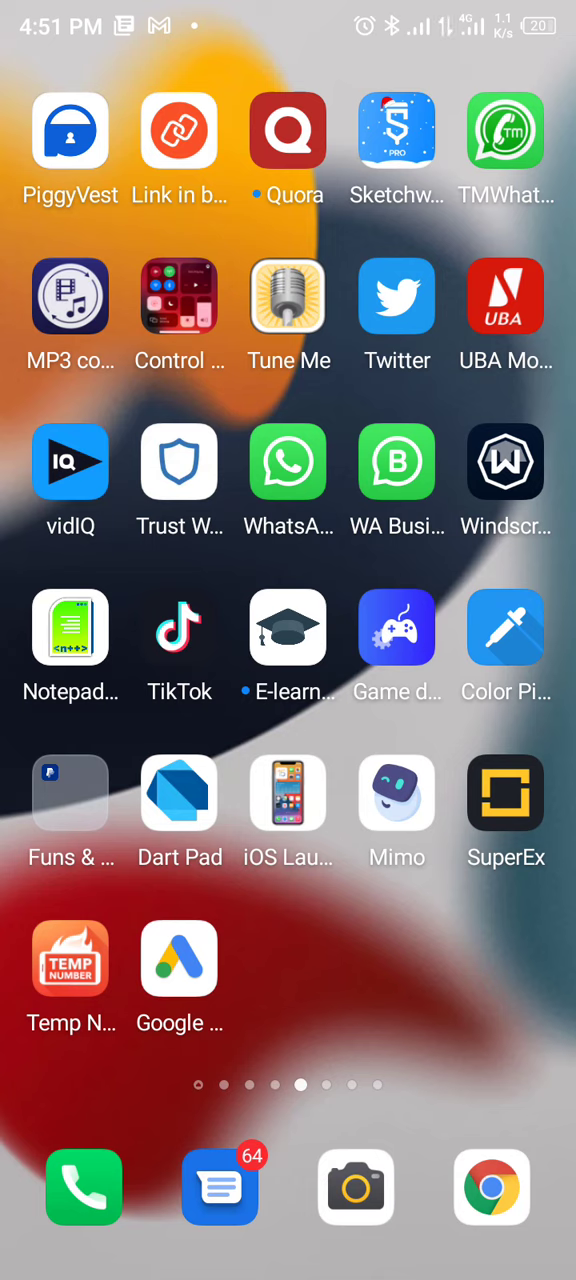
scroll("down", 3)
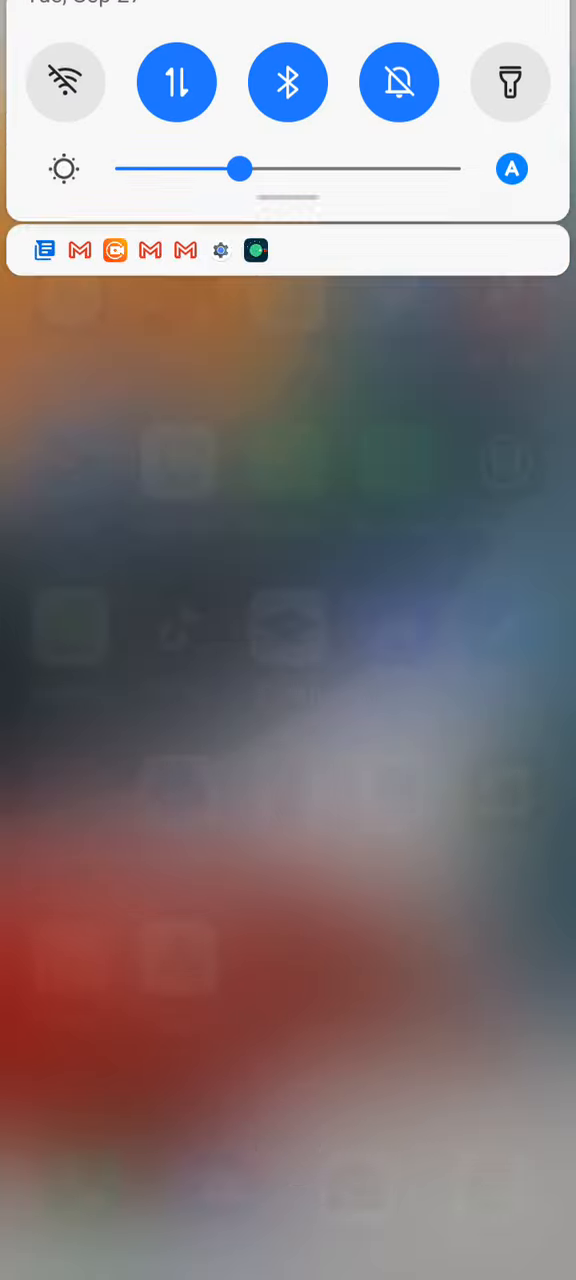